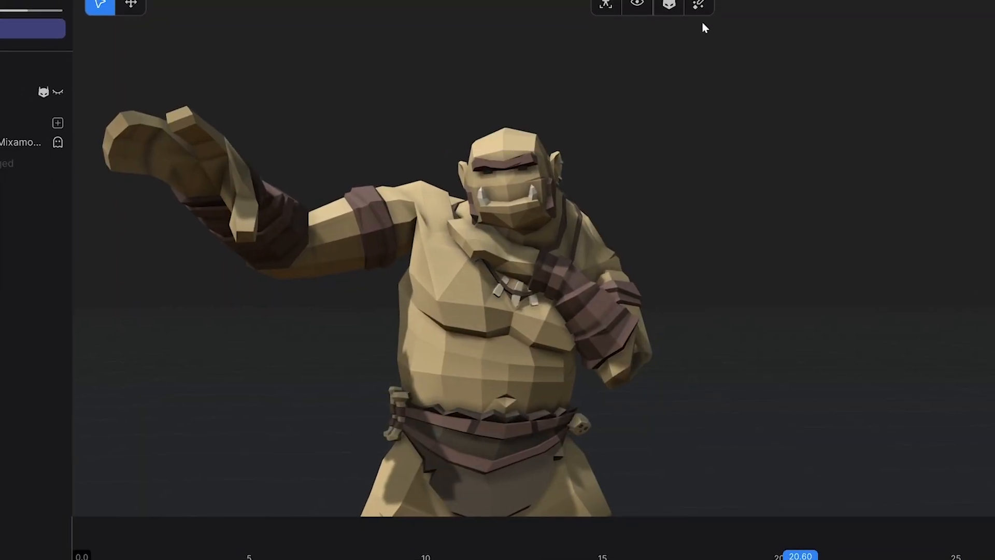
Step: Leave the animated troll scene for a fresh empty scene
{"action": "left_click", "coordinate": [701, 16]}
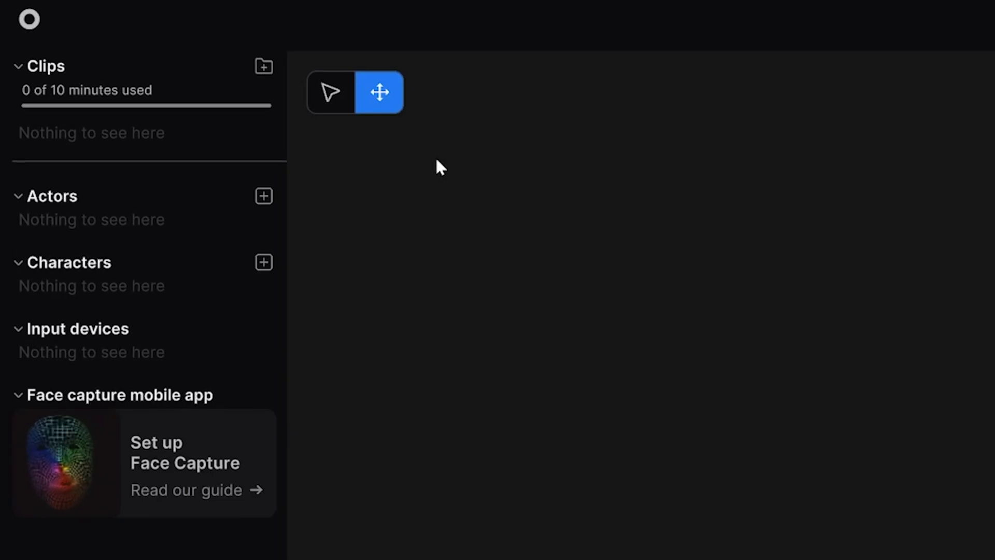
Step: Start a custom character import via the Characters + button and review its requirements
{"action": "left_click", "coordinate": [264, 261]}
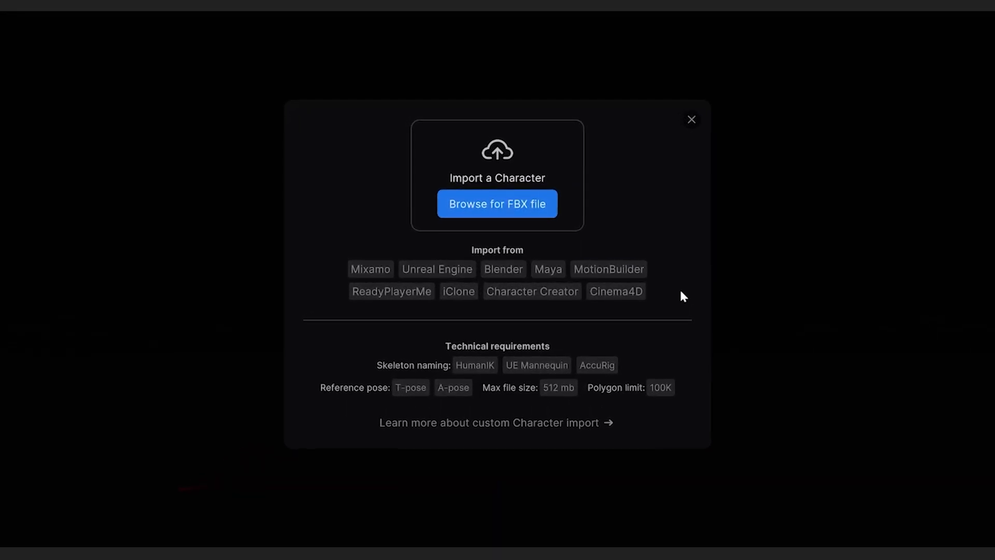
{"action": "mouse_move", "coordinate": [623, 318]}
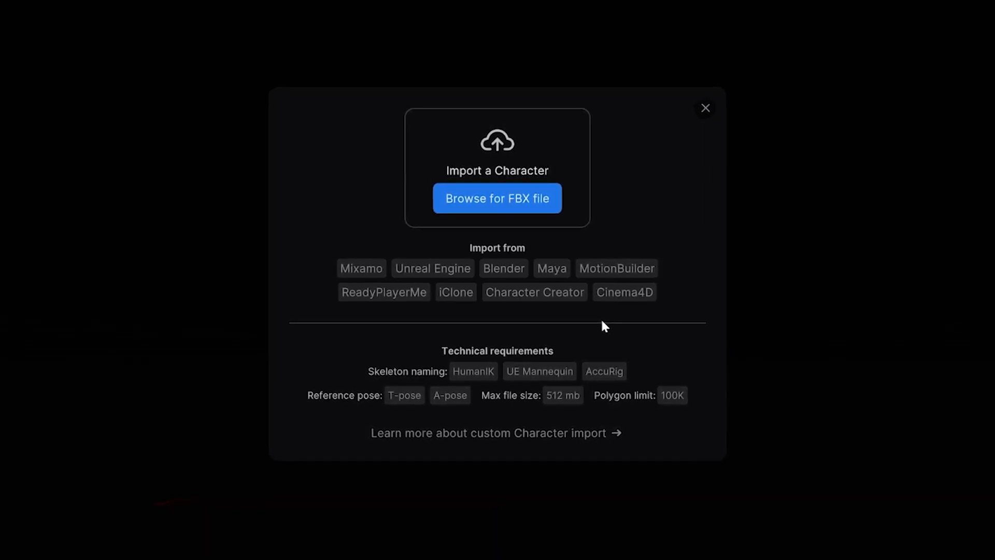
{"action": "mouse_move", "coordinate": [419, 377]}
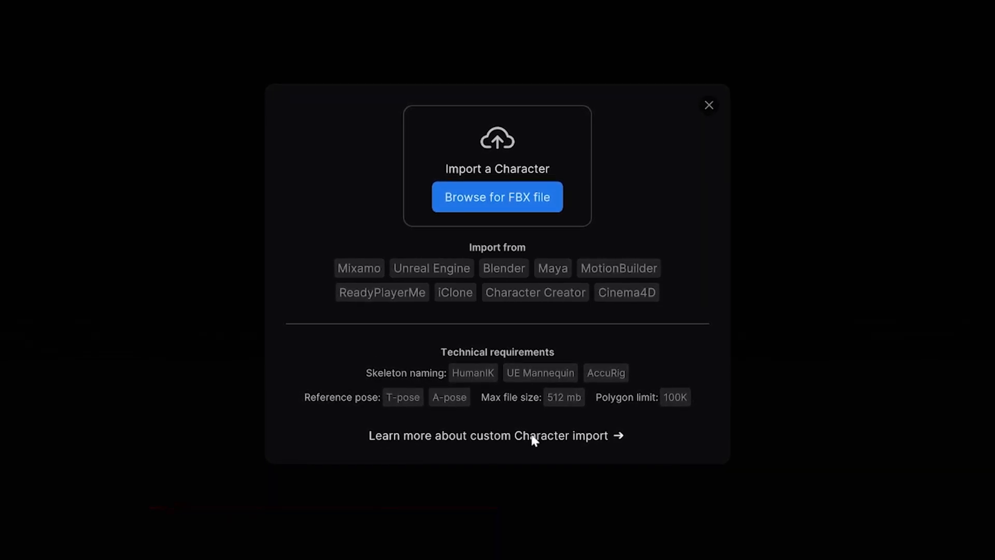
{"action": "mouse_move", "coordinate": [694, 425]}
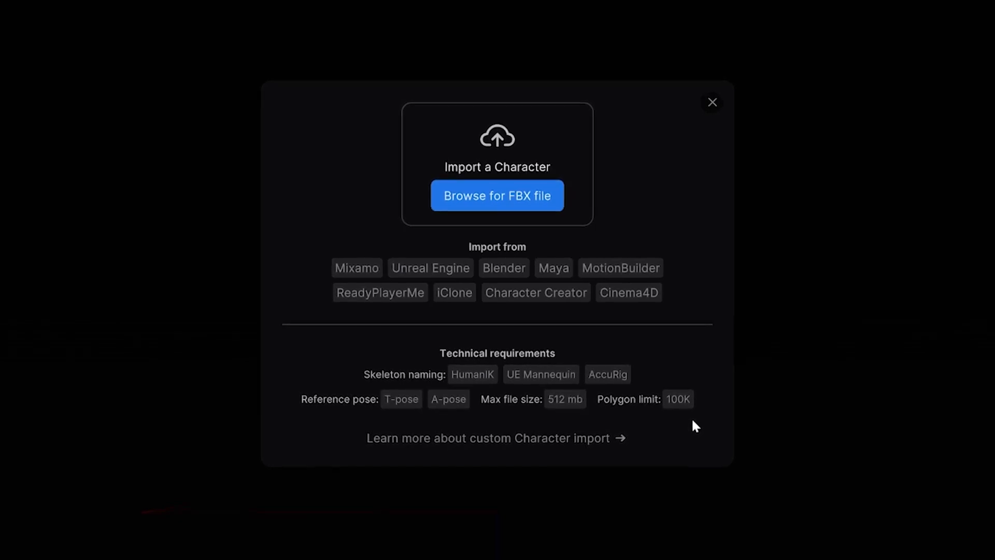
{"action": "left_click", "coordinate": [496, 196]}
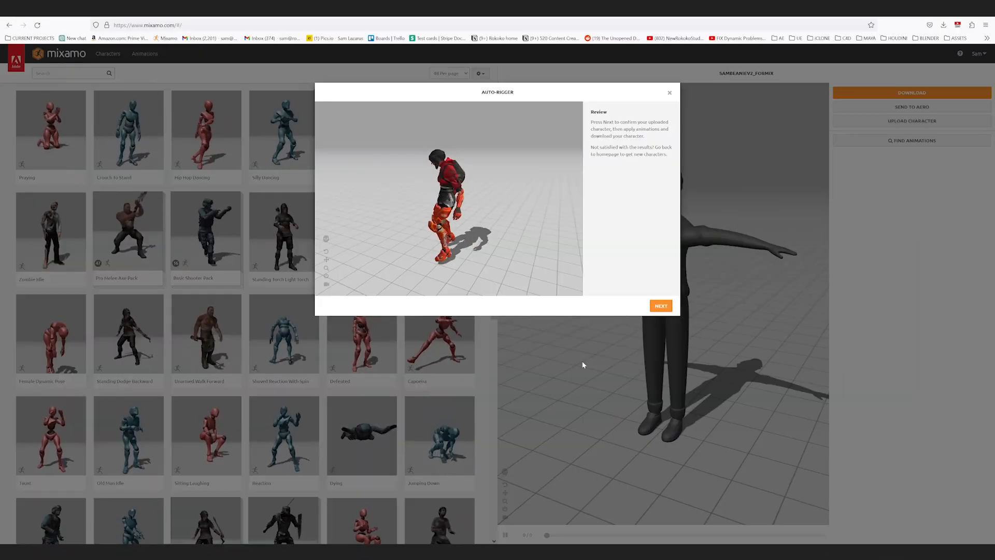
Step: Proceed past Mixamo's auto-rigging review toward importing CyberStreetGirl_MixamoRigged
{"action": "left_click", "coordinate": [661, 305]}
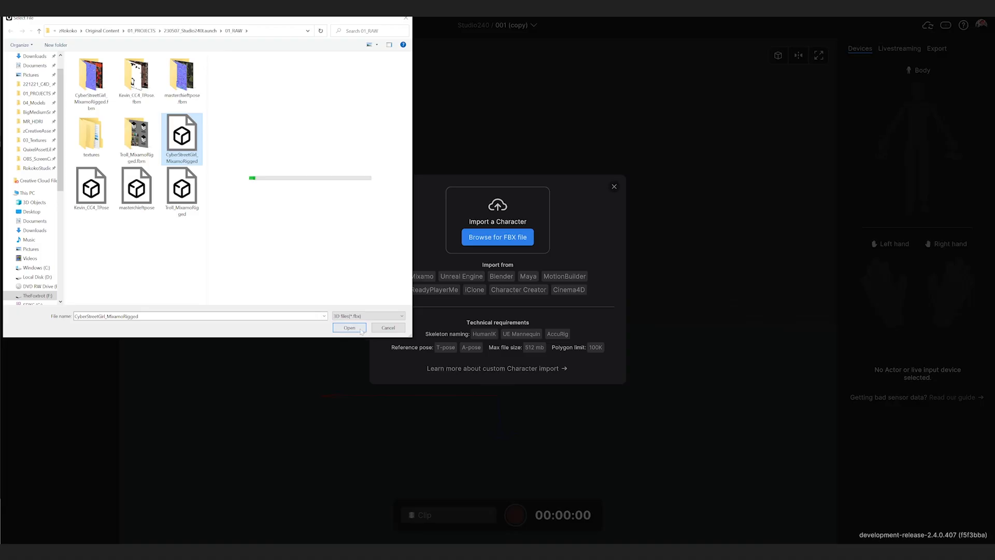
Step: Import Troll_MixamoRigged and assign it to the actor so it plays Clip 6
{"action": "left_click", "coordinate": [348, 329]}
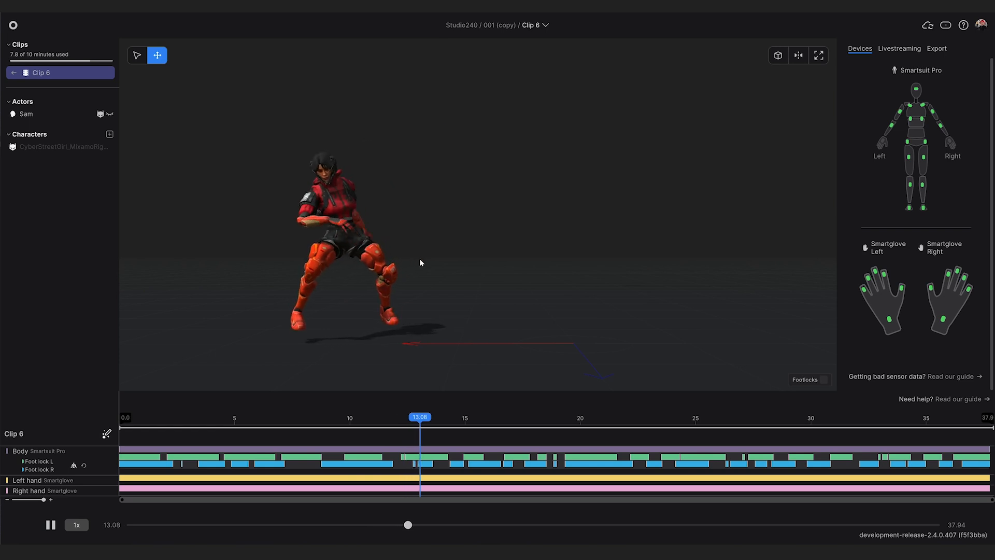
{"action": "left_click", "coordinate": [49, 524]}
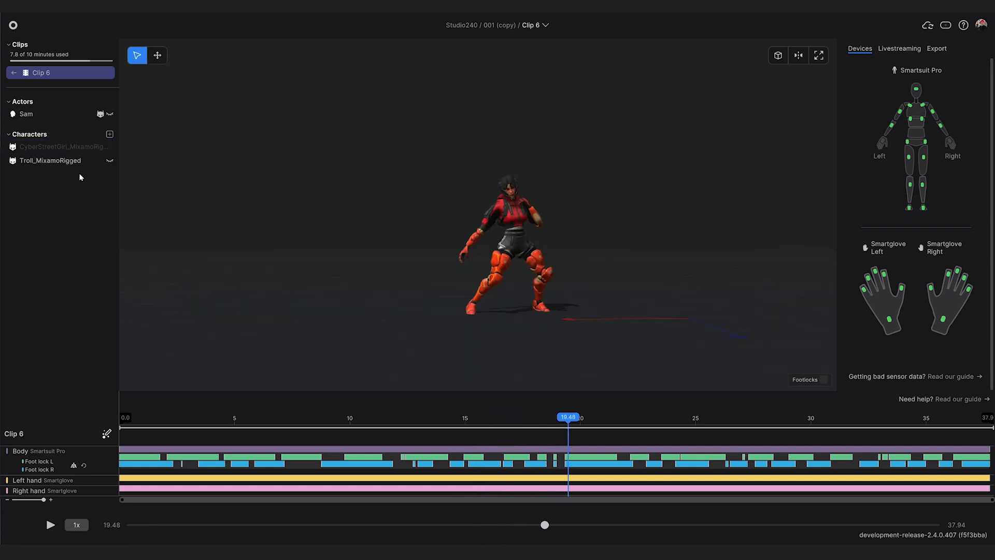
{"action": "left_click", "coordinate": [57, 146]}
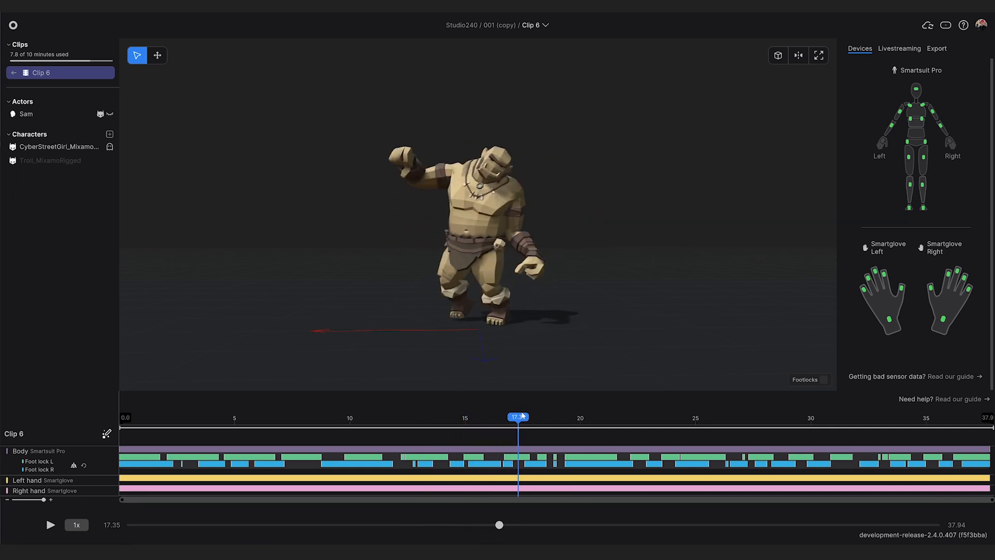
{"action": "left_click", "coordinate": [53, 160]}
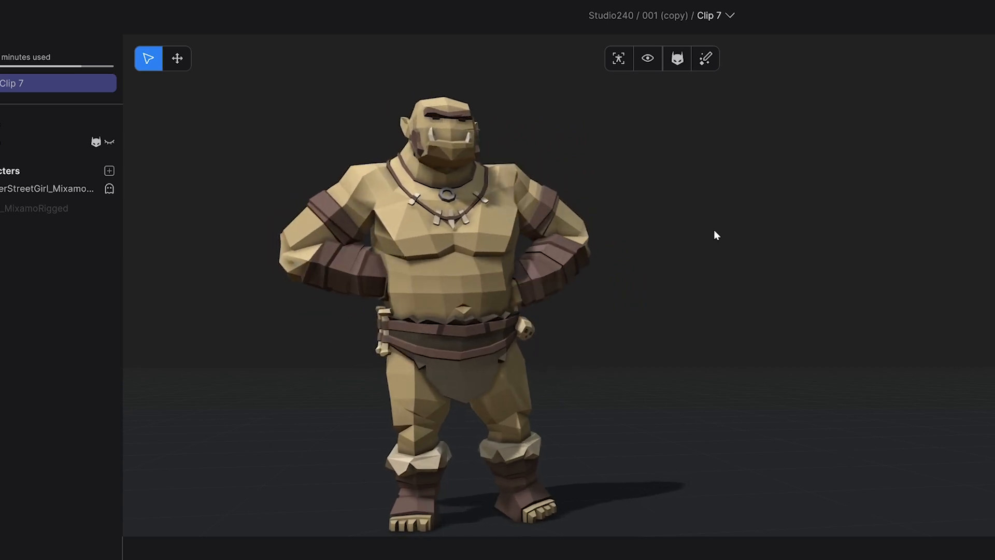
Step: Enable Adjust shoulders and Adjust arm in the troll's retargeting options
{"action": "left_click", "coordinate": [705, 58]}
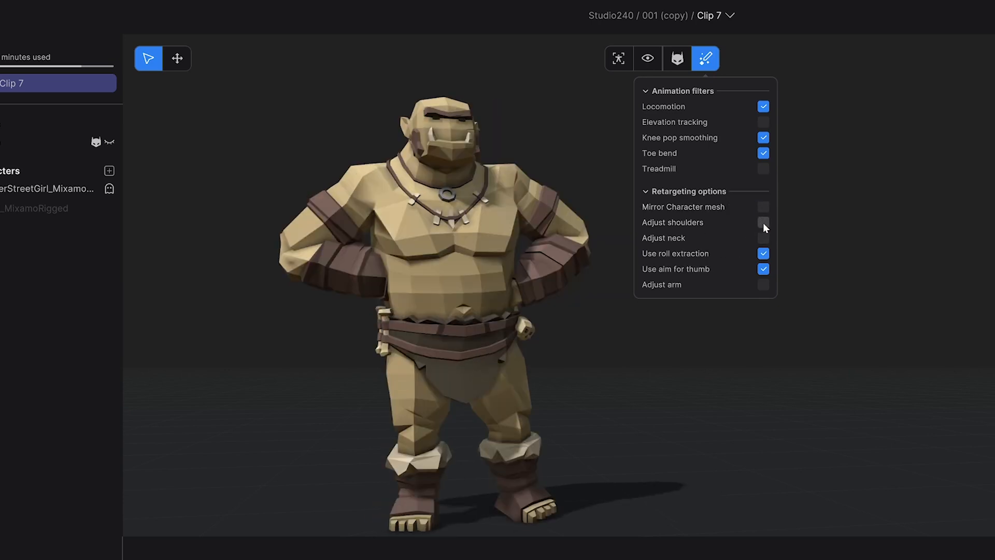
{"action": "left_click", "coordinate": [764, 222]}
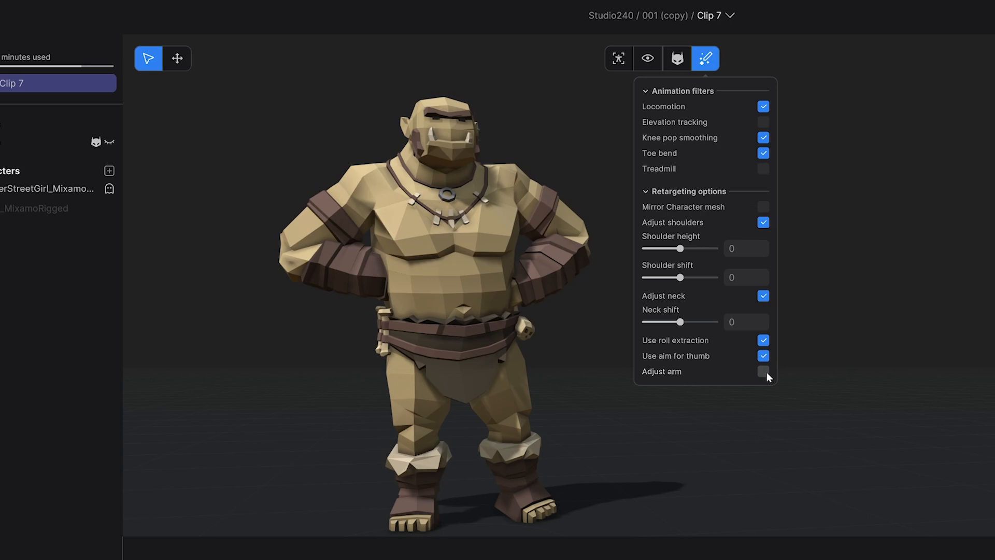
{"action": "left_click", "coordinate": [765, 371]}
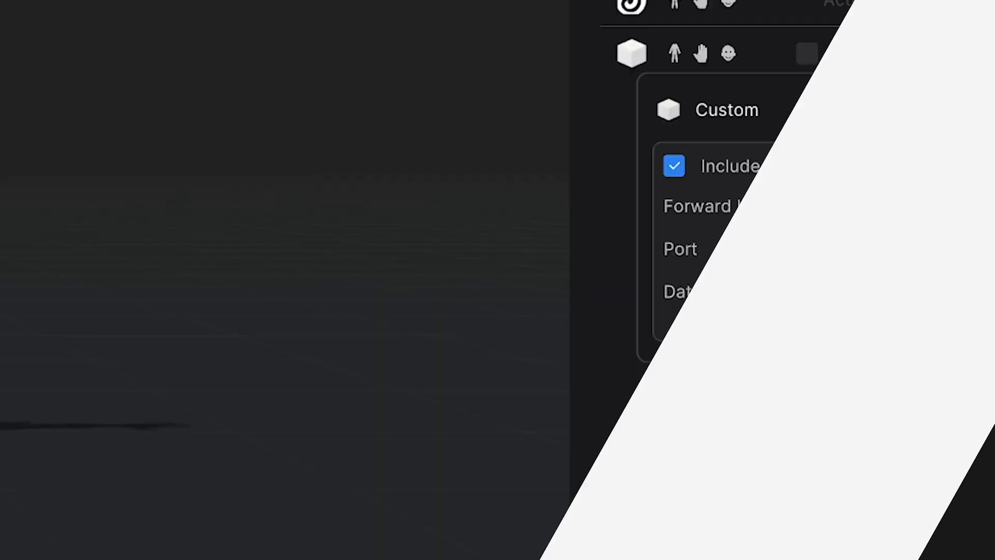
Step: Enable Custom livestreaming, then calibrate full body tracking from VRChat's quick menu
{"action": "left_click", "coordinate": [870, 291]}
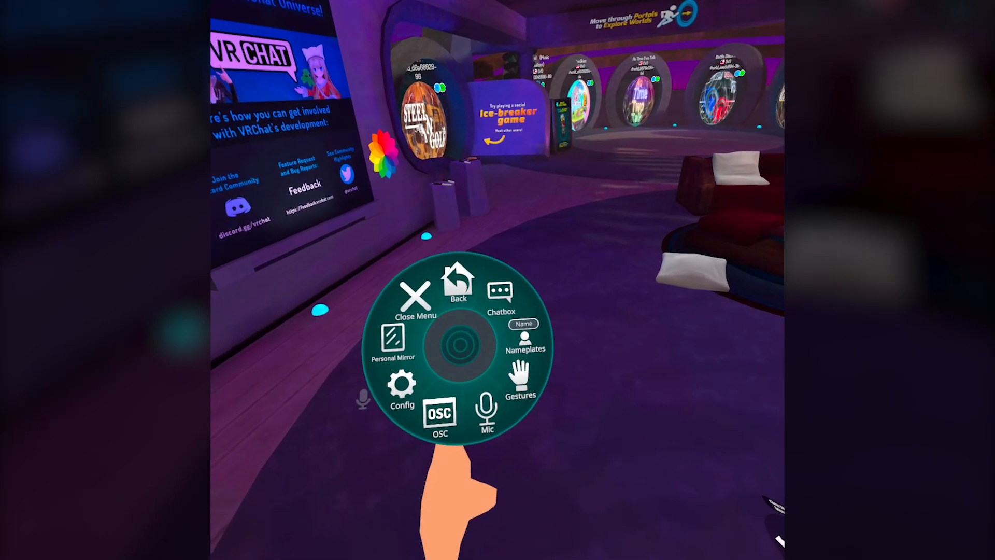
{"action": "left_click", "coordinate": [439, 413]}
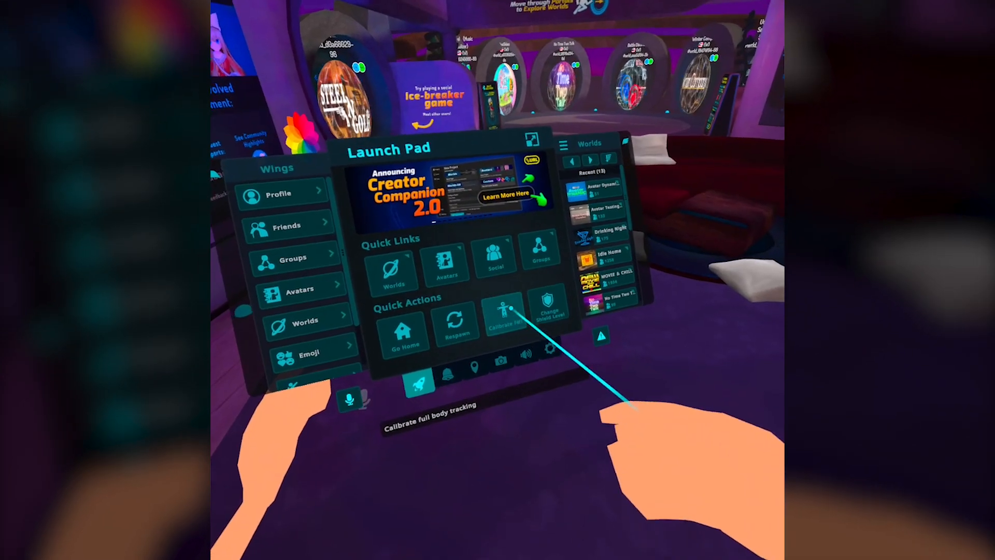
{"action": "left_click", "coordinate": [503, 323]}
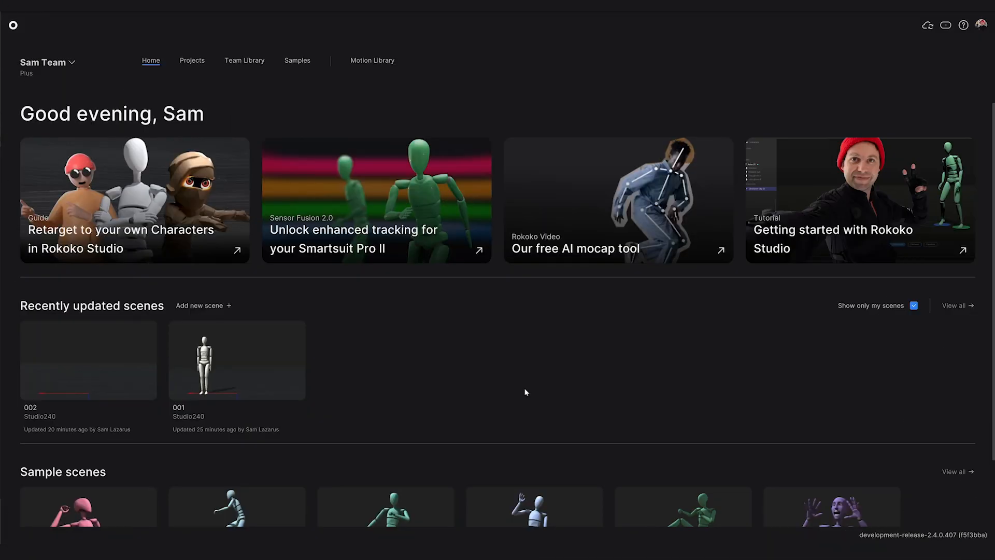
{"action": "mouse_move", "coordinate": [743, 382]}
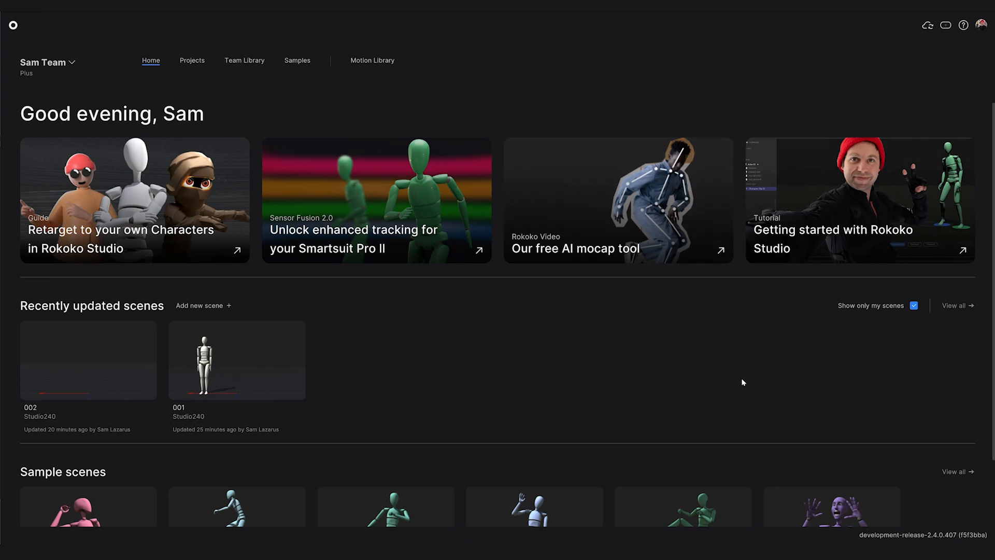
{"action": "mouse_move", "coordinate": [547, 408]}
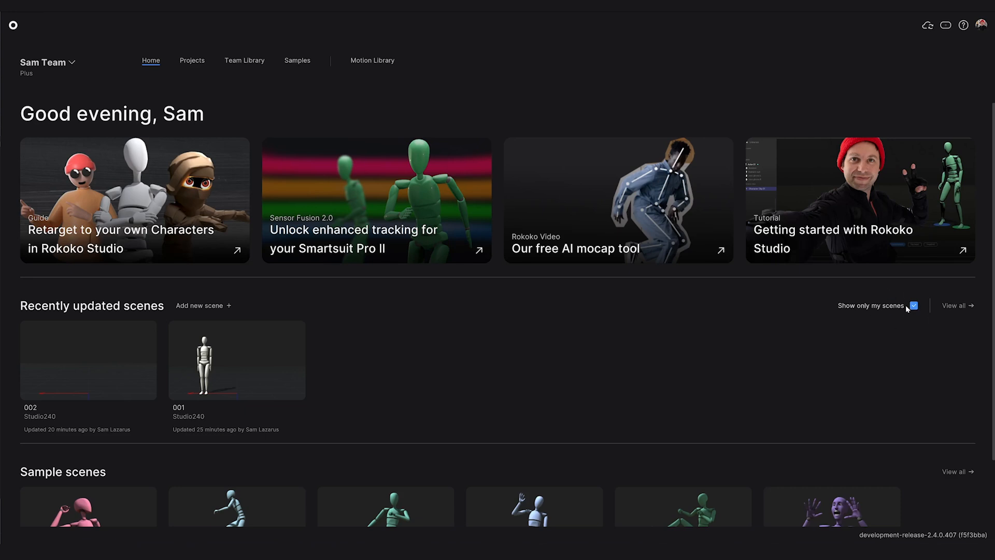
{"action": "left_click", "coordinate": [914, 305]}
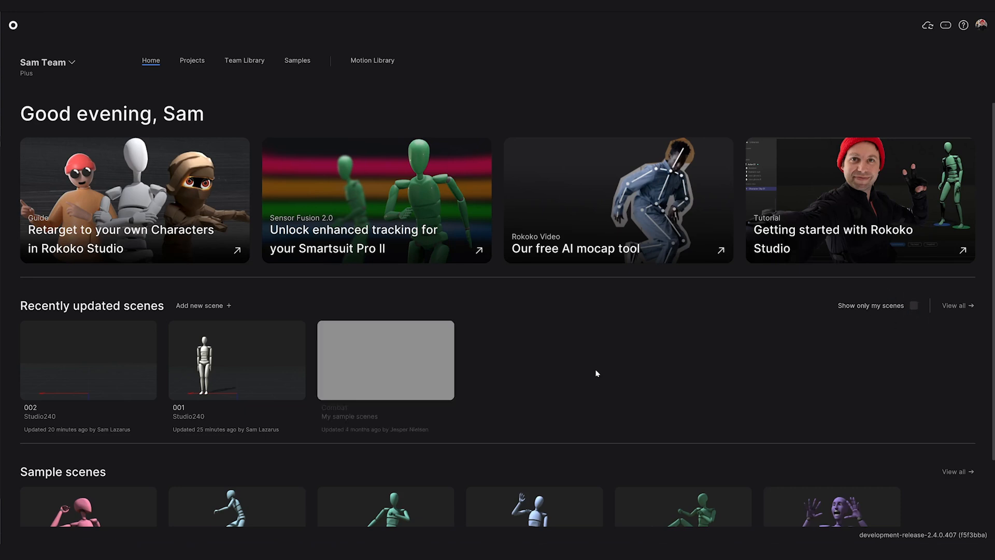
{"action": "mouse_move", "coordinate": [425, 441]}
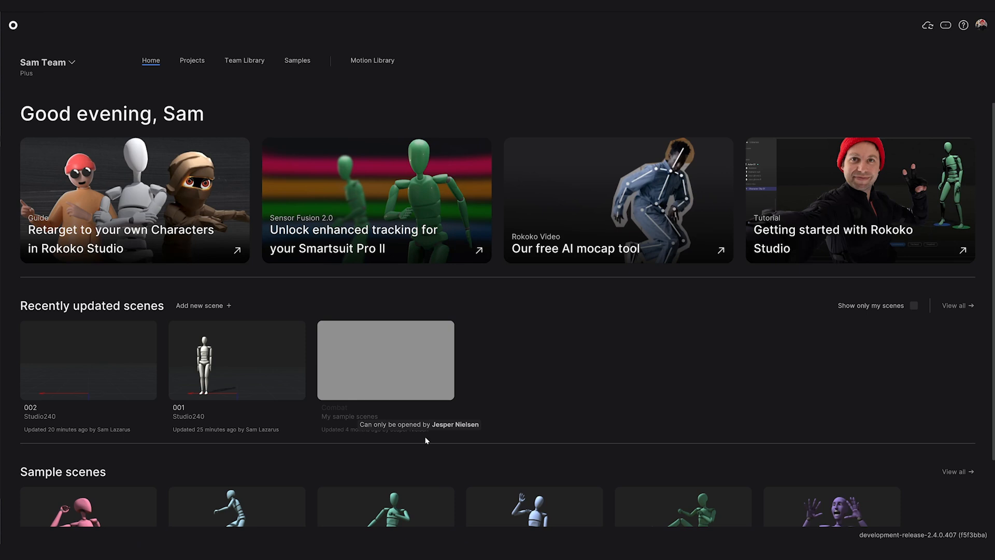
{"action": "mouse_move", "coordinate": [404, 435]}
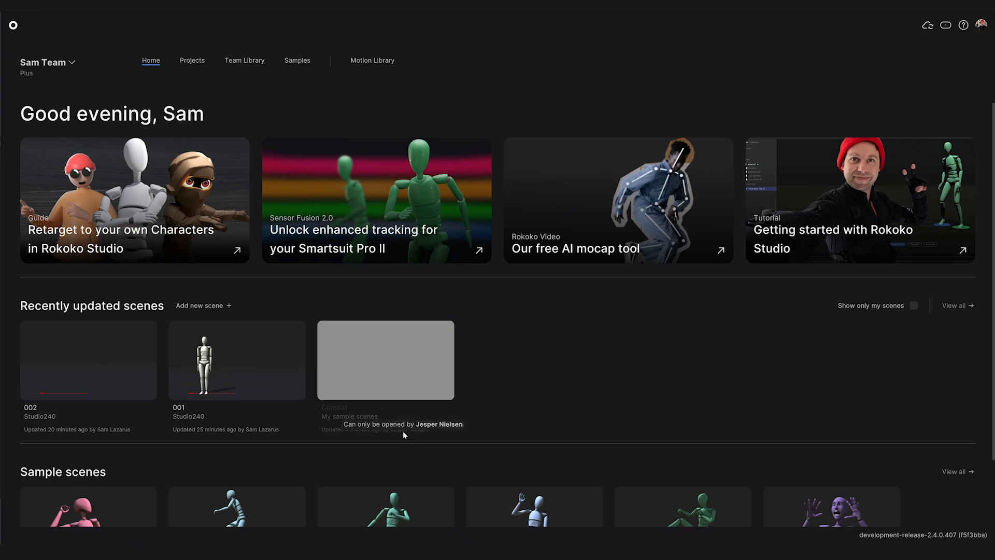
{"action": "mouse_move", "coordinate": [429, 376]}
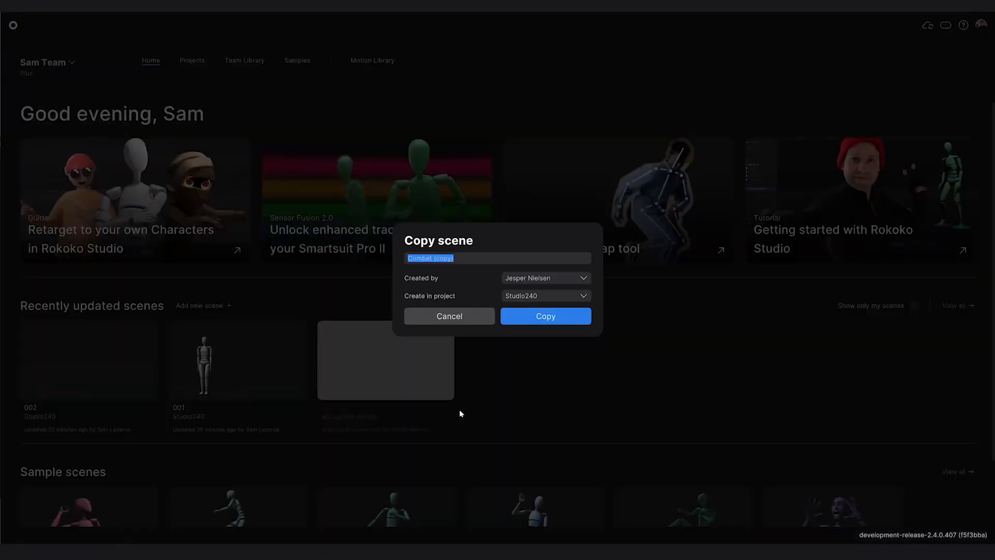
{"action": "left_click", "coordinate": [545, 278]}
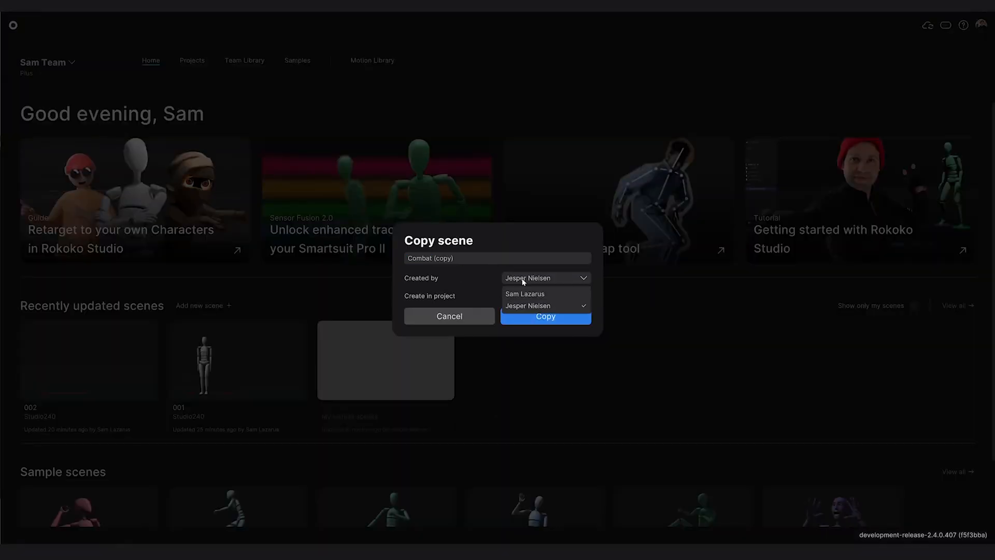
{"action": "left_click", "coordinate": [525, 293]}
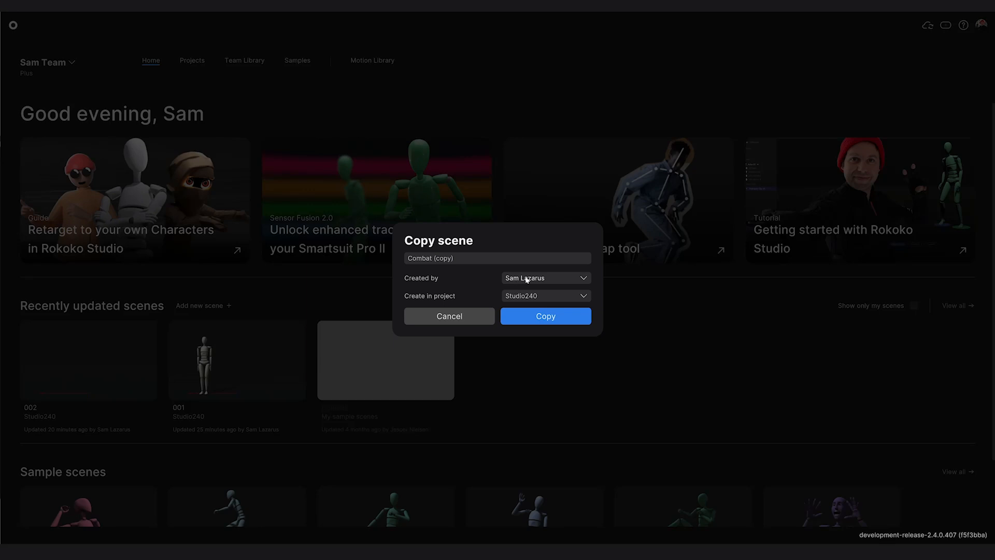
{"action": "left_click", "coordinate": [545, 317]}
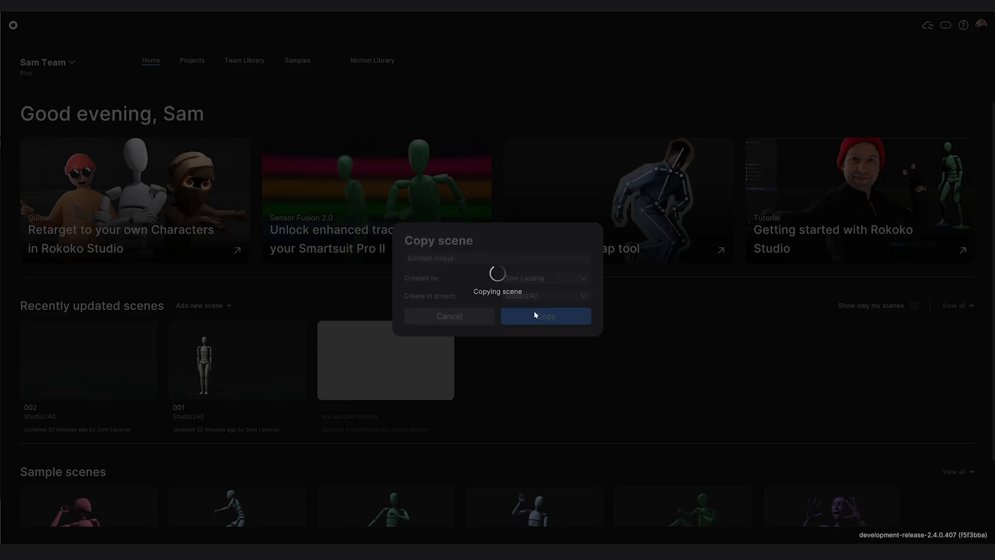
{"action": "left_click", "coordinate": [544, 315]}
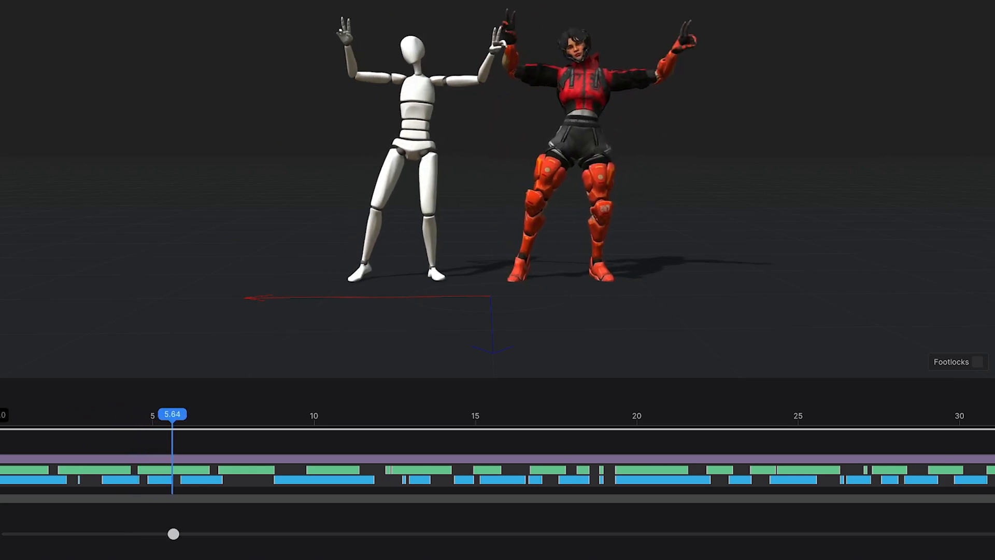